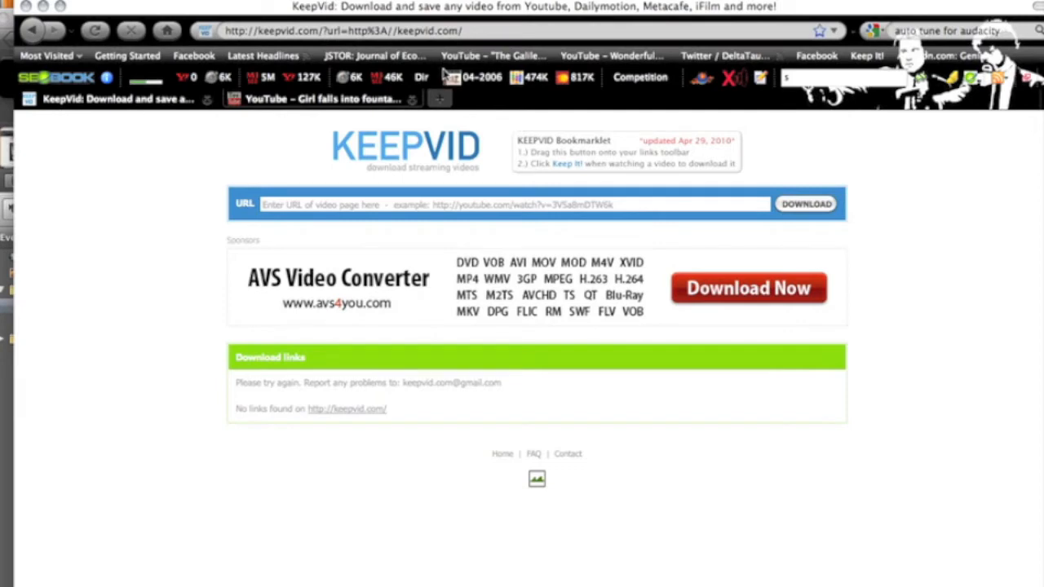
mouse_move(579, 157)
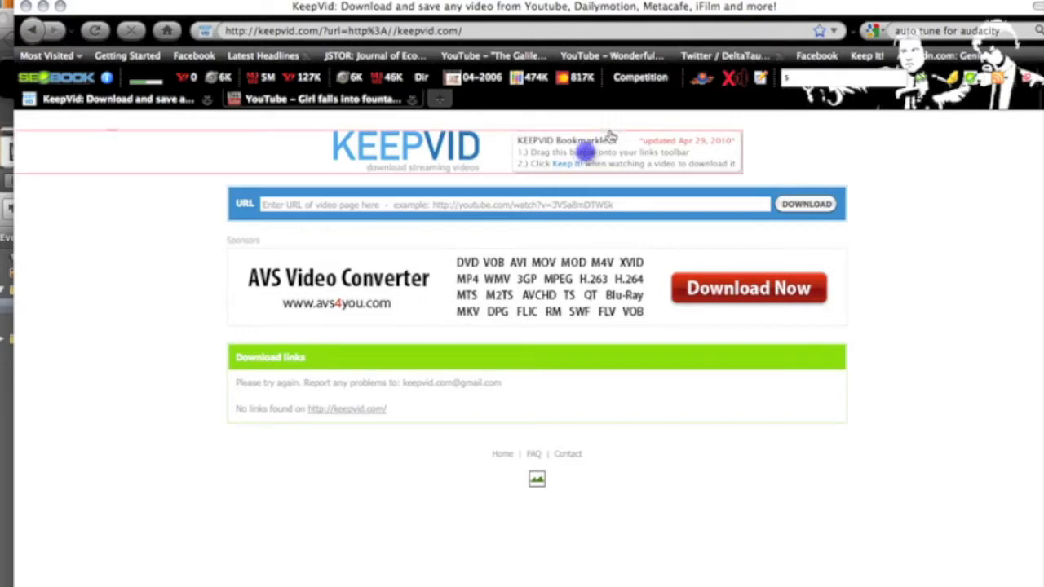
mouse_move(669, 62)
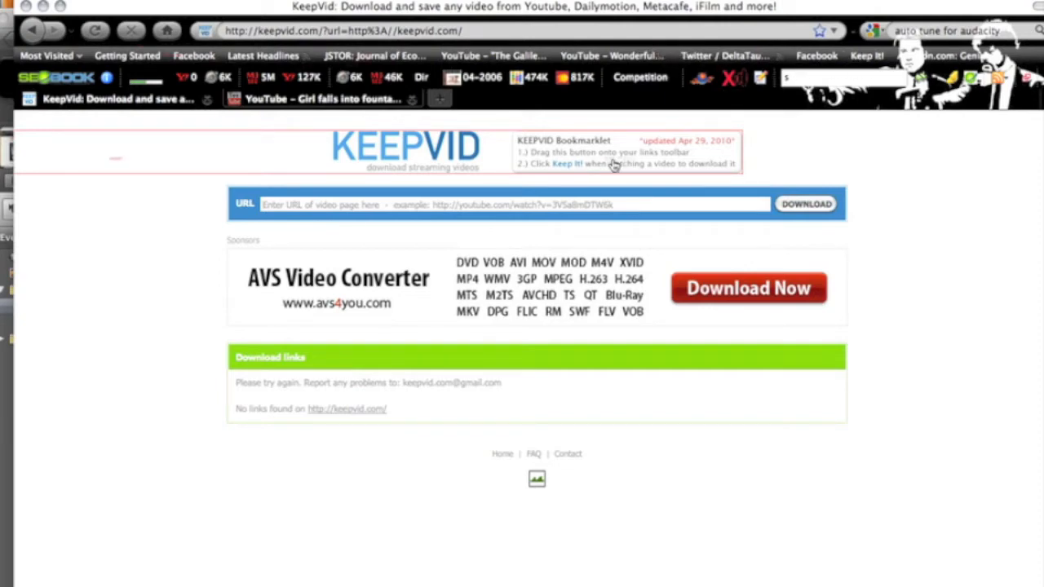
mouse_move(382, 132)
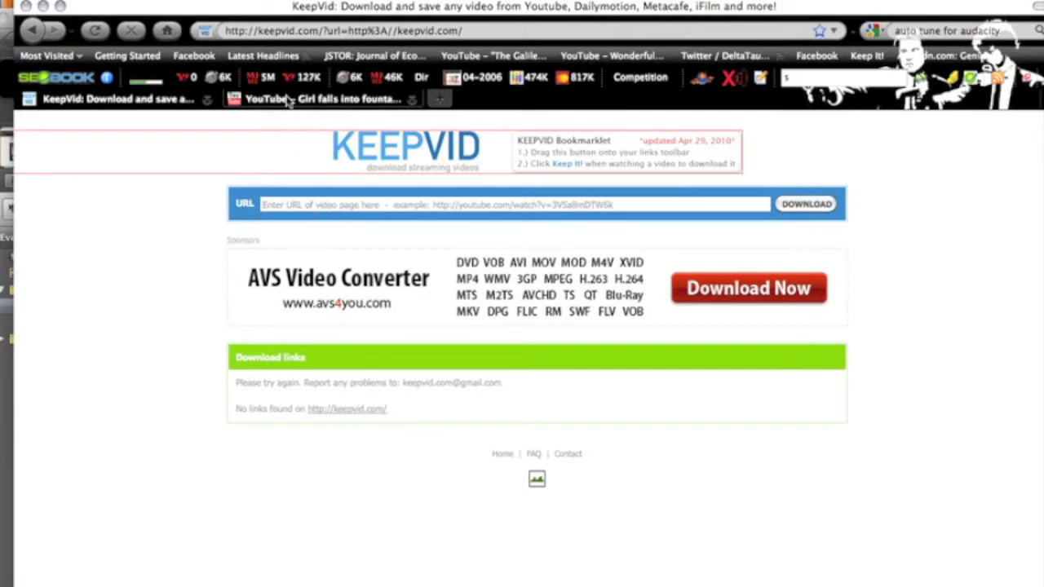
Switch to the tab playing 'Girl falls into fountain while texting at the Berkshire Mall'.
click(322, 98)
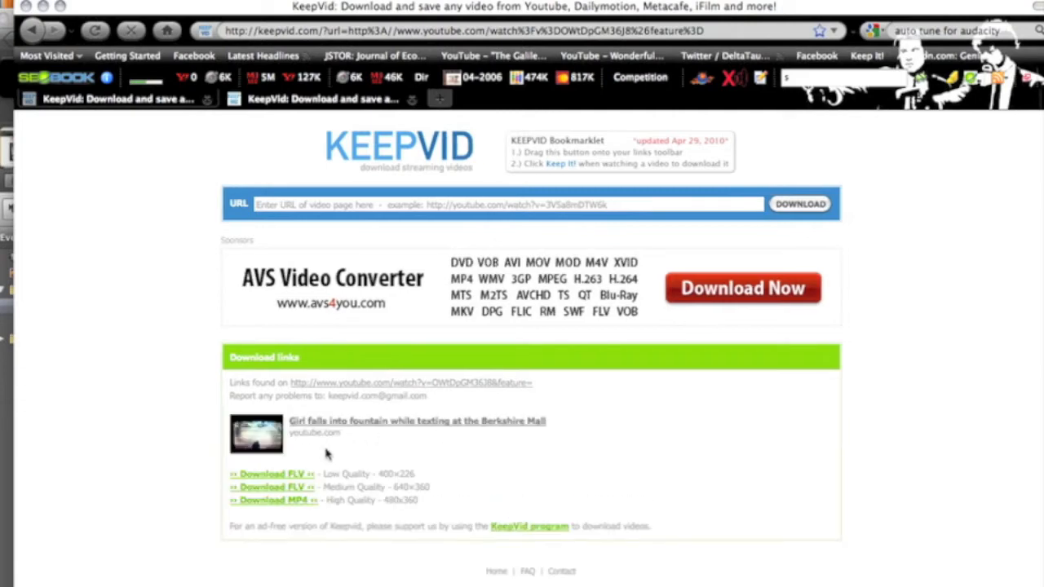
scroll(down, 3)
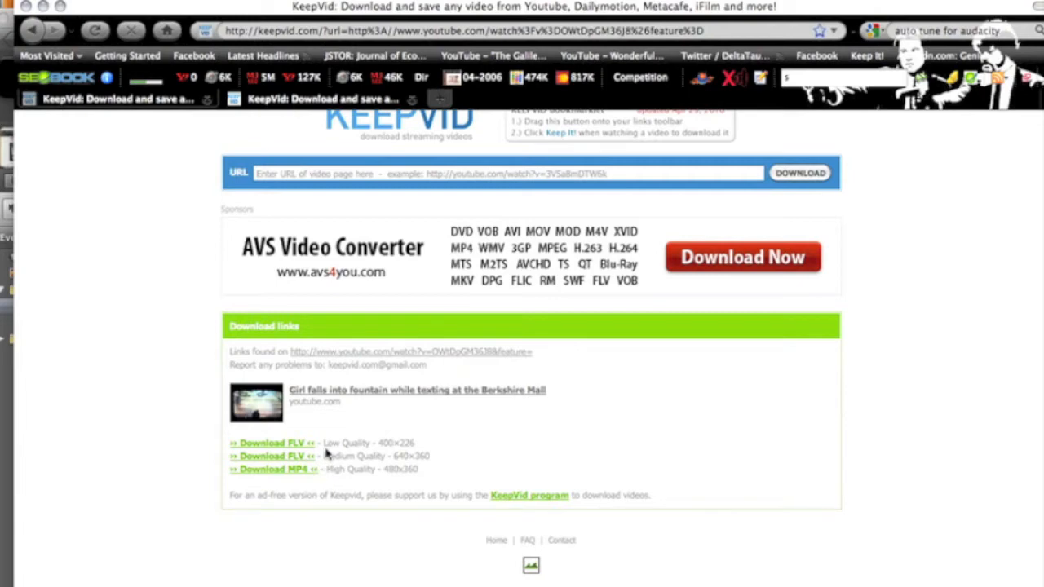
mouse_move(331, 506)
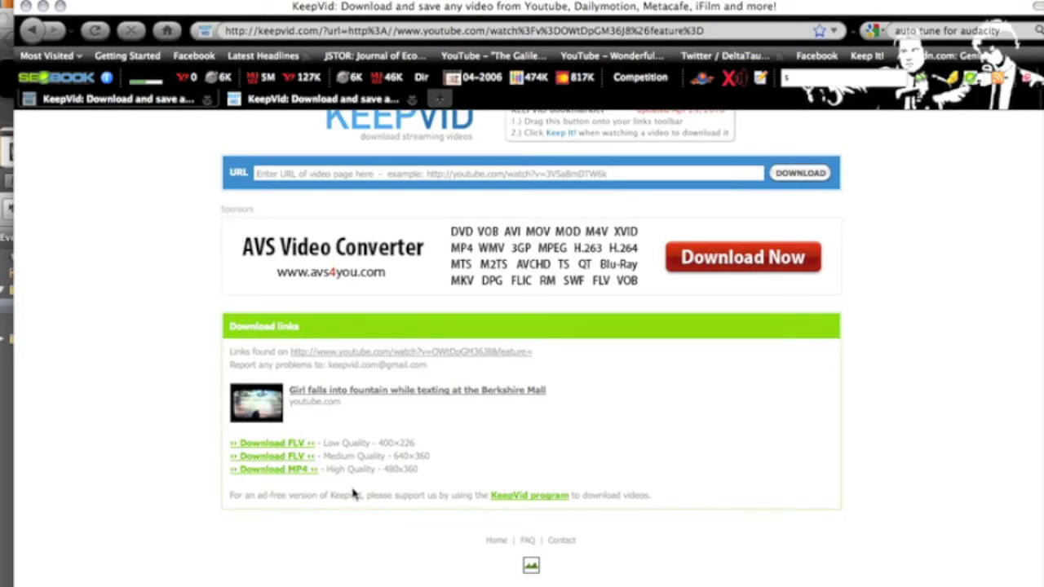
mouse_move(343, 480)
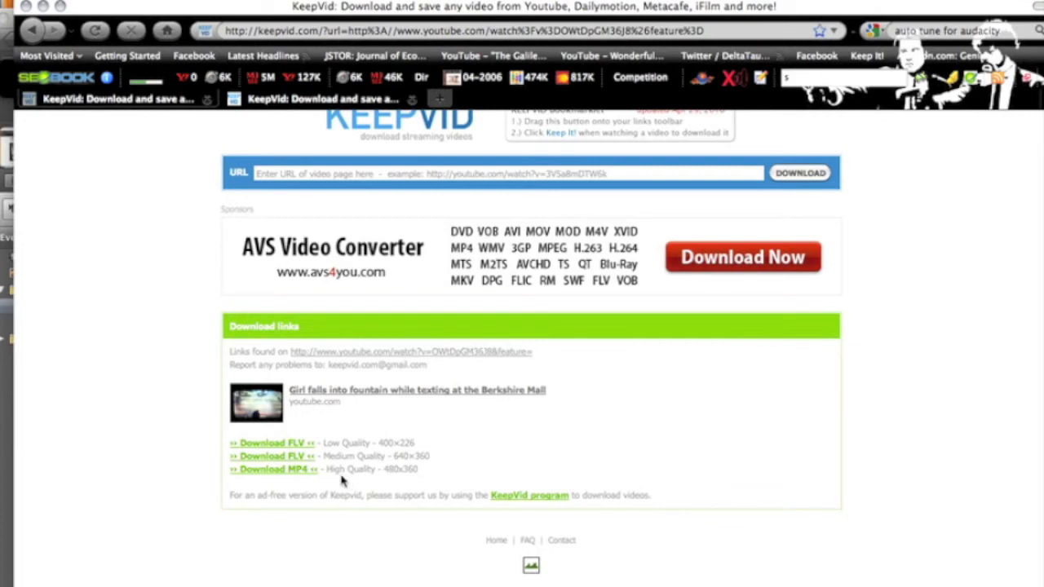